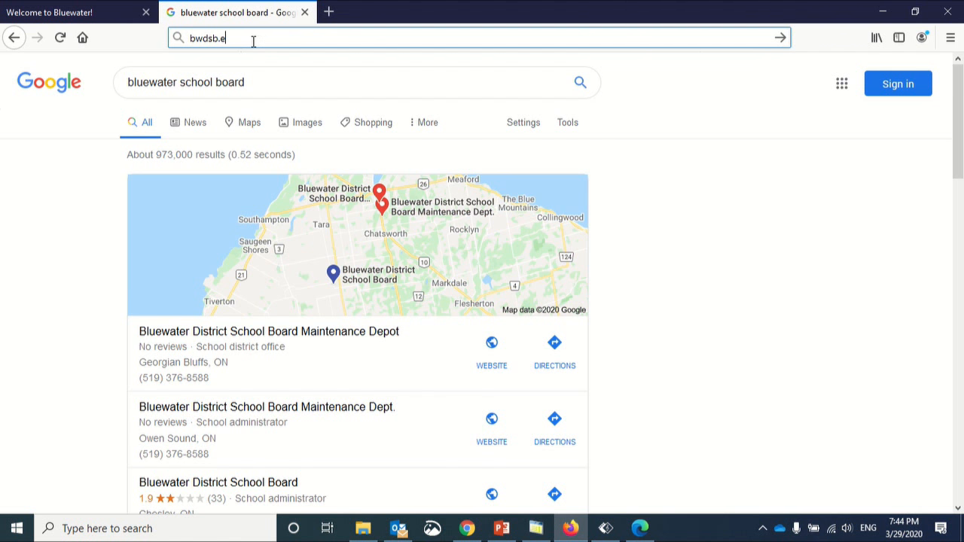
pyautogui.moveTo(226, 38)
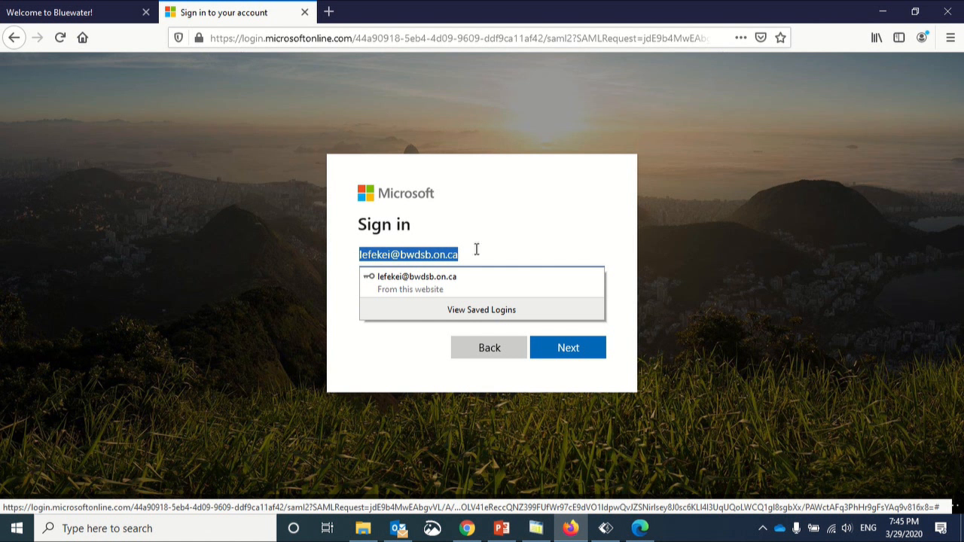
pyautogui.moveTo(465, 253)
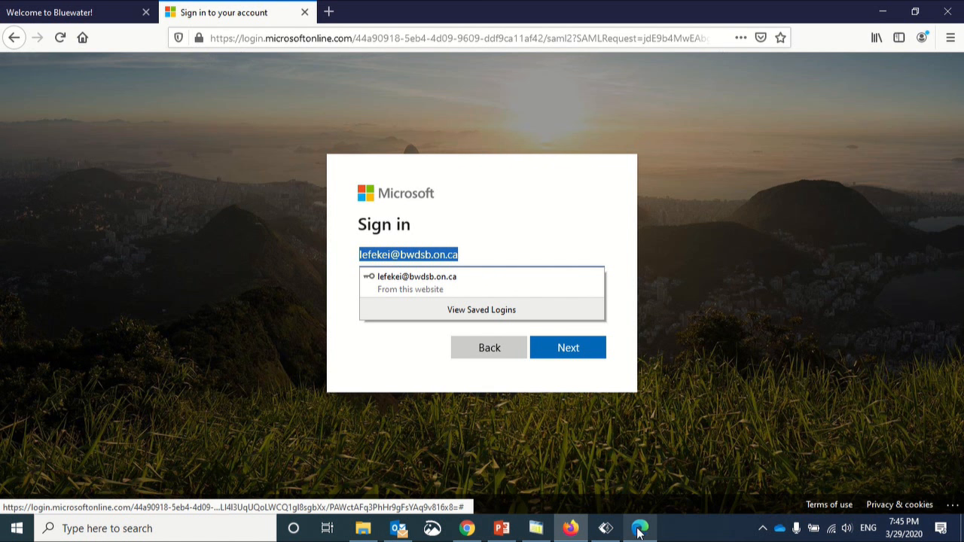
pyautogui.click(639, 527)
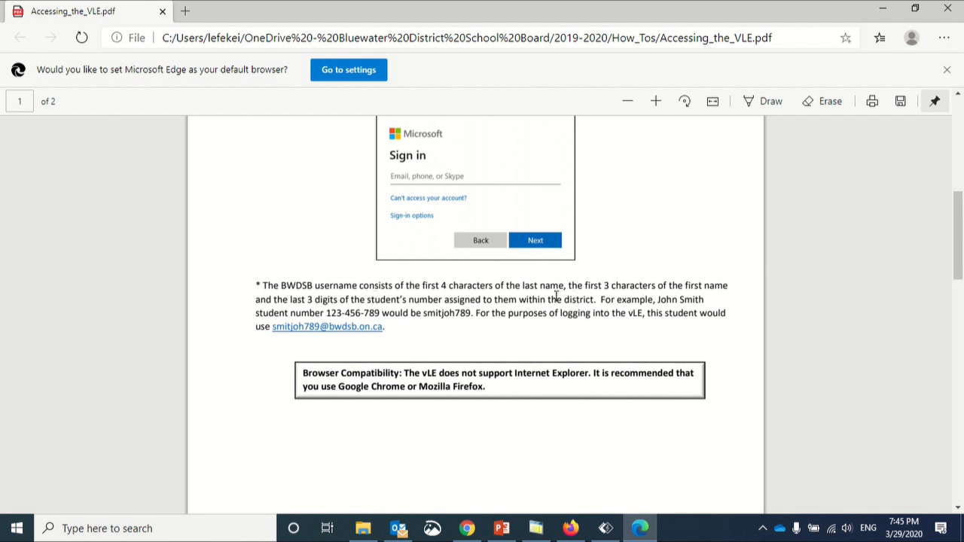
pyautogui.moveTo(669, 293)
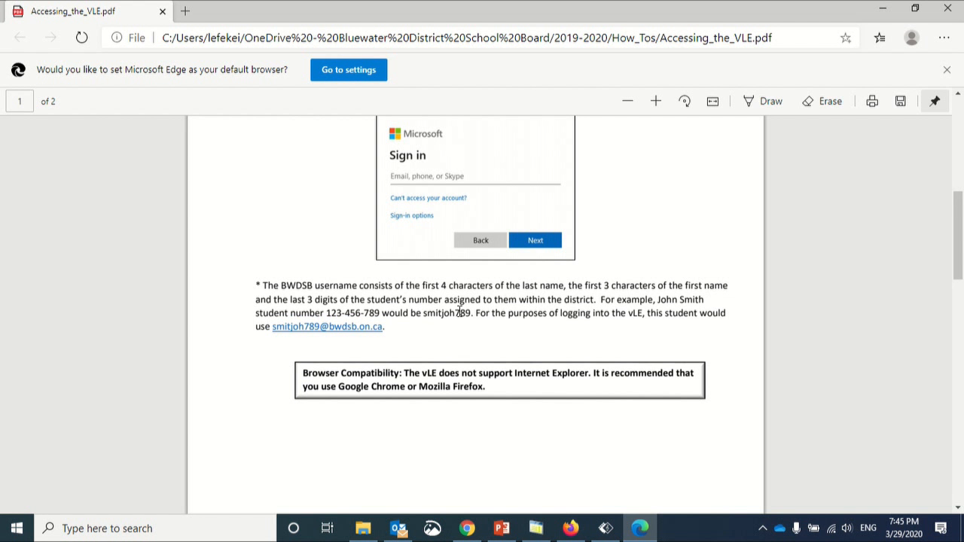
pyautogui.moveTo(582, 315)
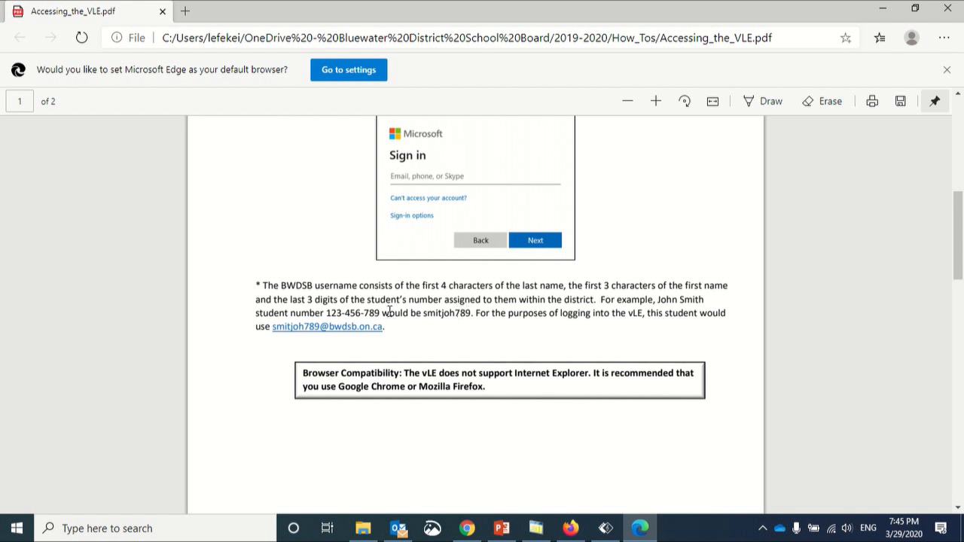
pyautogui.moveTo(349, 318)
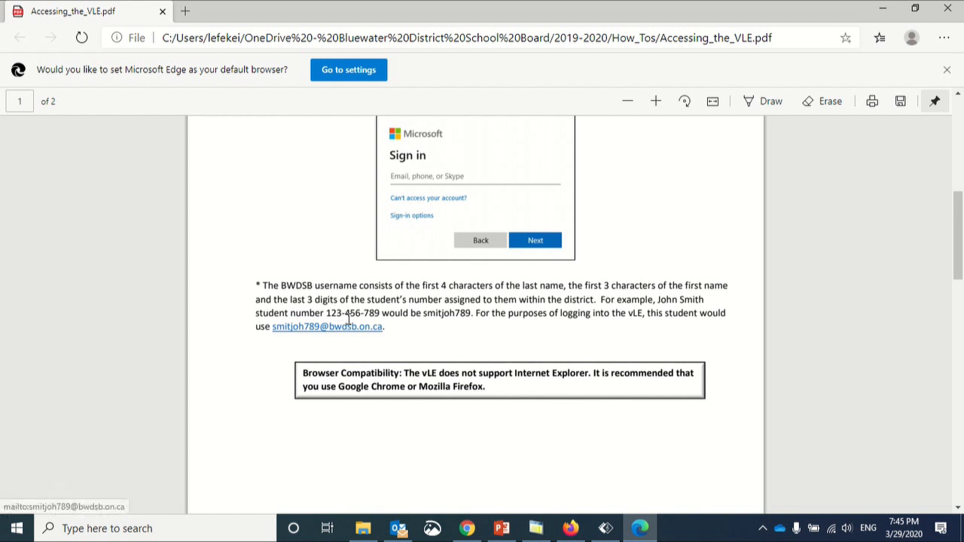
pyautogui.moveTo(402, 324)
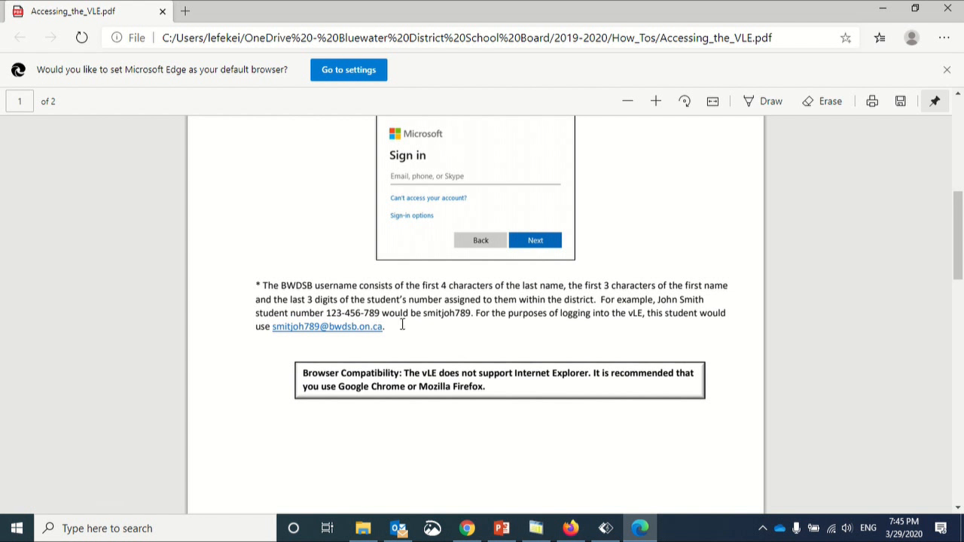
pyautogui.moveTo(428, 326)
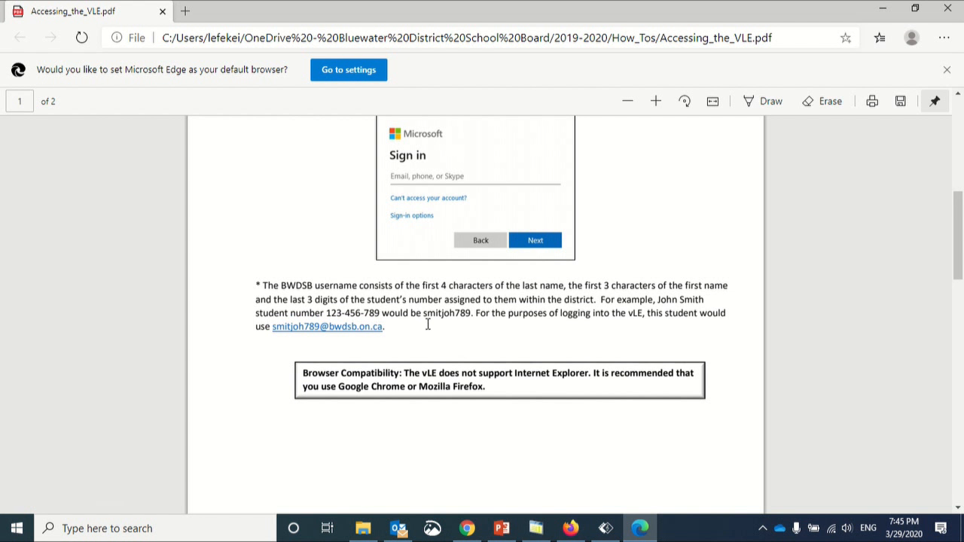
pyautogui.moveTo(453, 323)
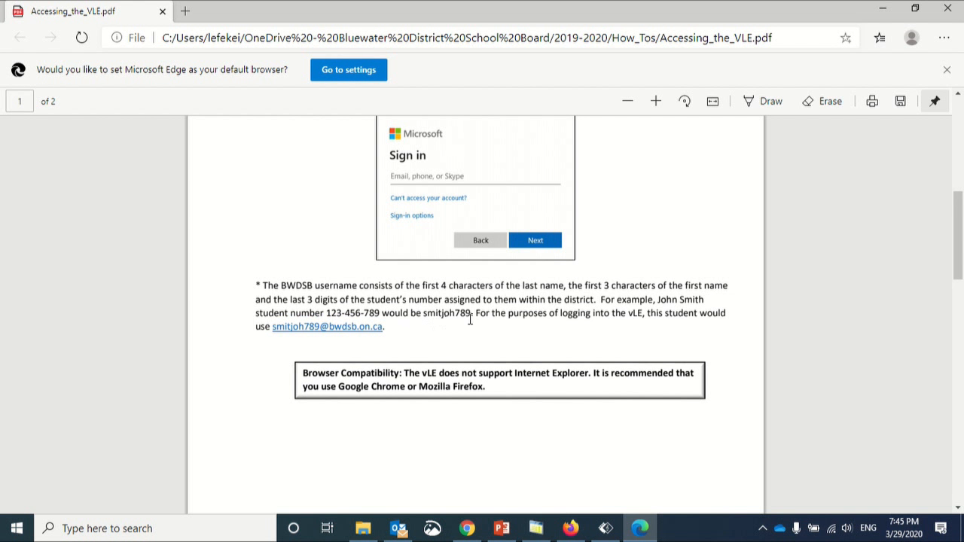
pyautogui.moveTo(610, 334)
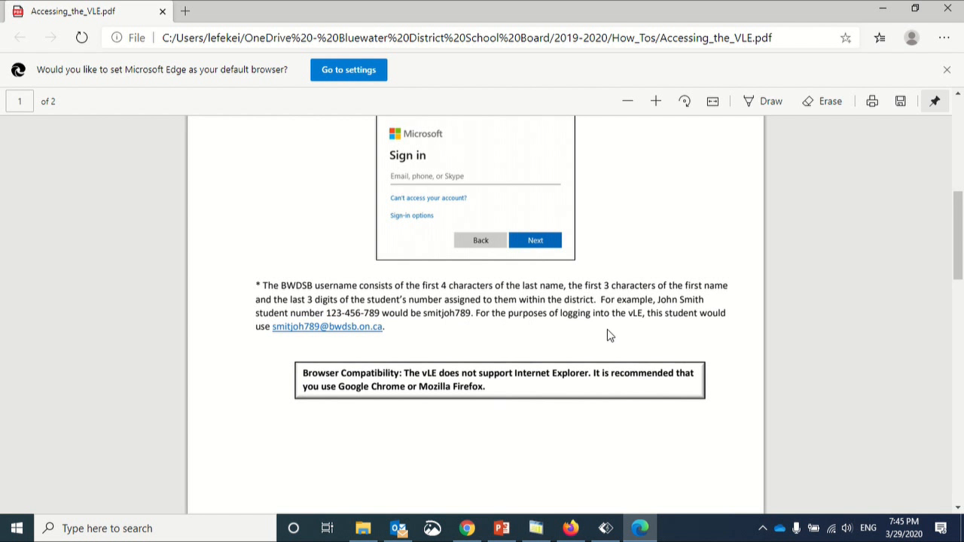
pyautogui.moveTo(301, 344)
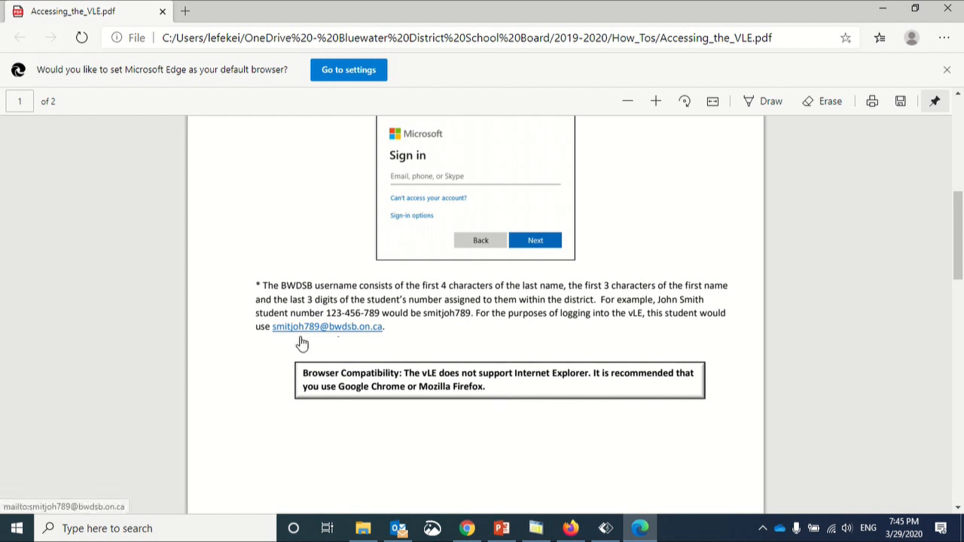
pyautogui.moveTo(343, 341)
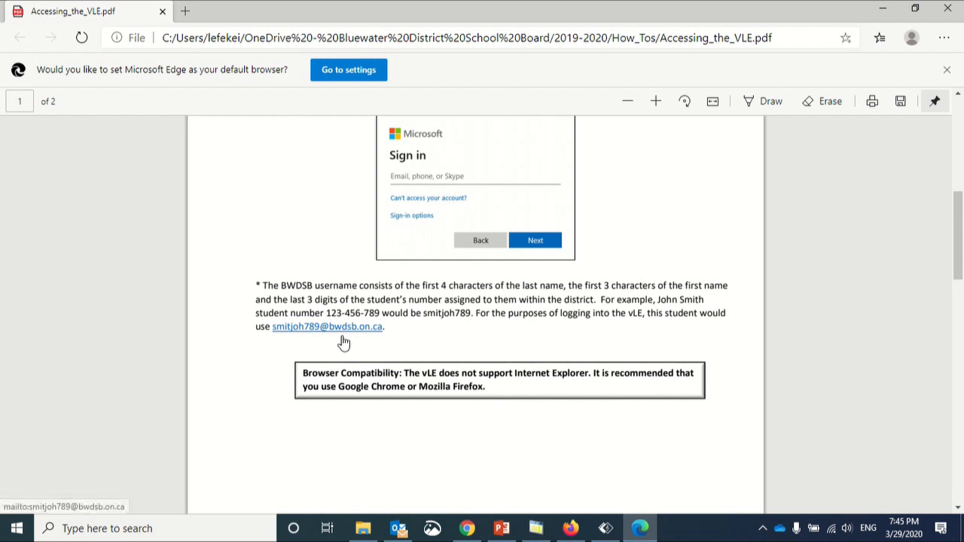
pyautogui.moveTo(574, 506)
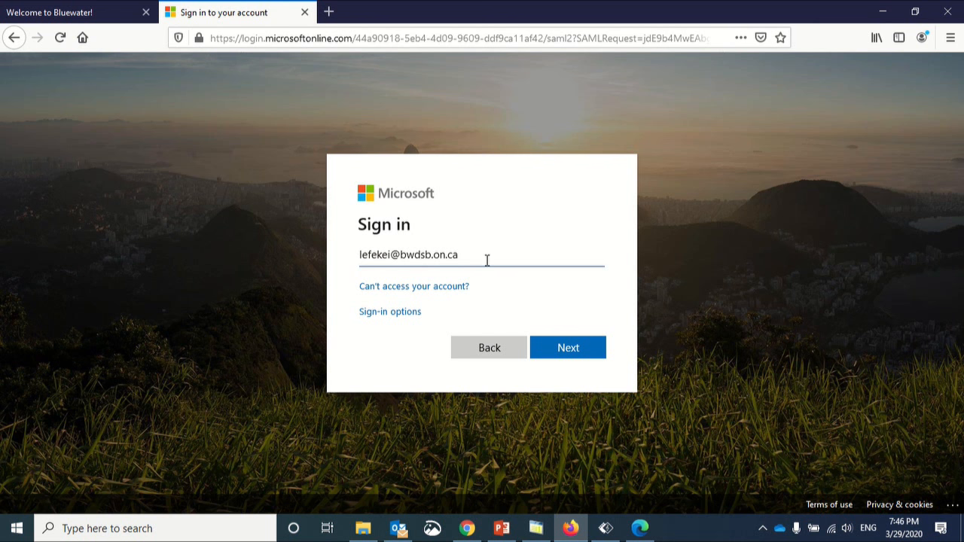
# - Submit the account name, enter the account password and sign in to the Bluewater DSB eLearning site
pyautogui.click(568, 346)
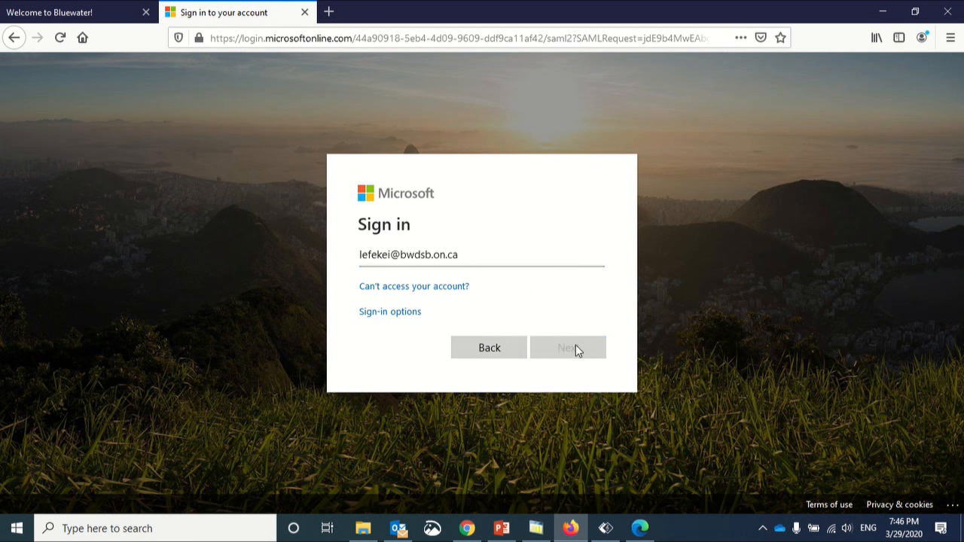
pyautogui.click(566, 347)
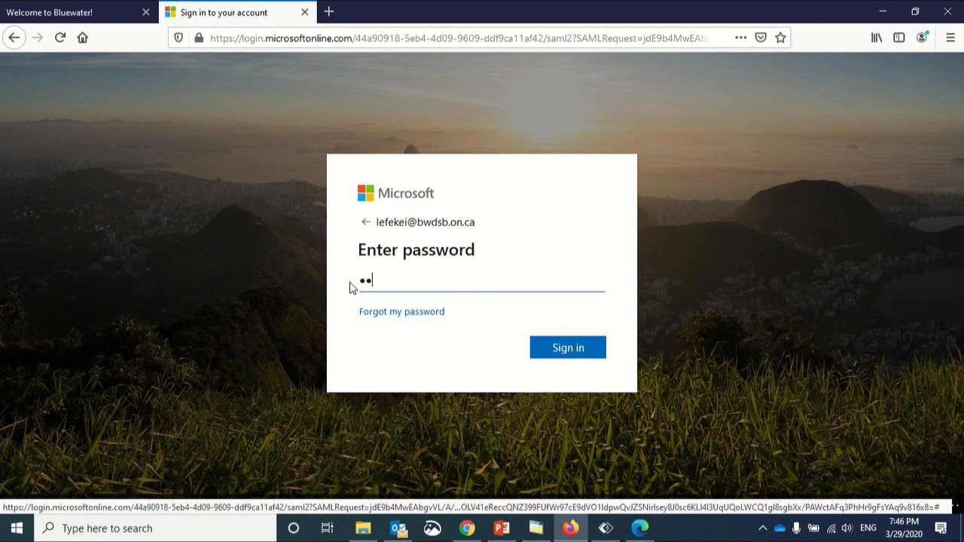
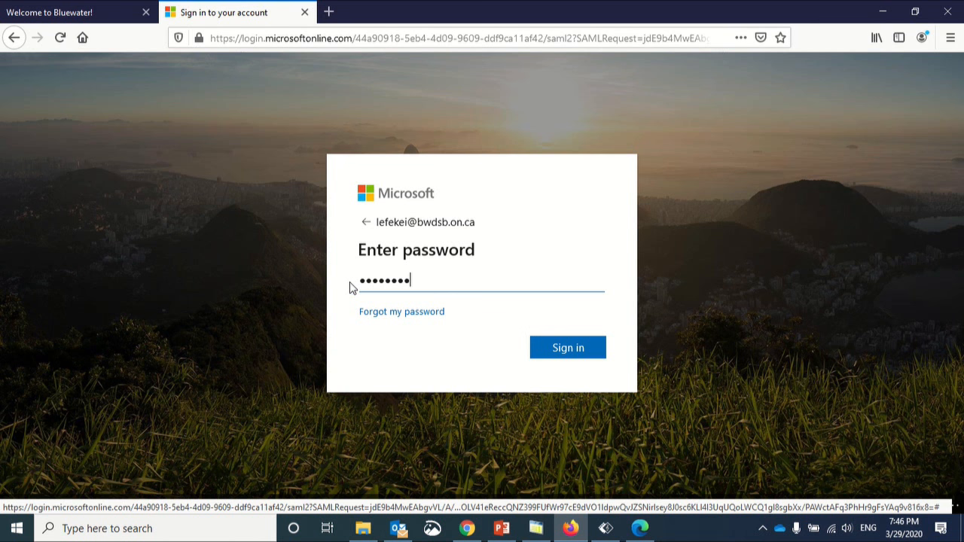
pyautogui.moveTo(568, 347)
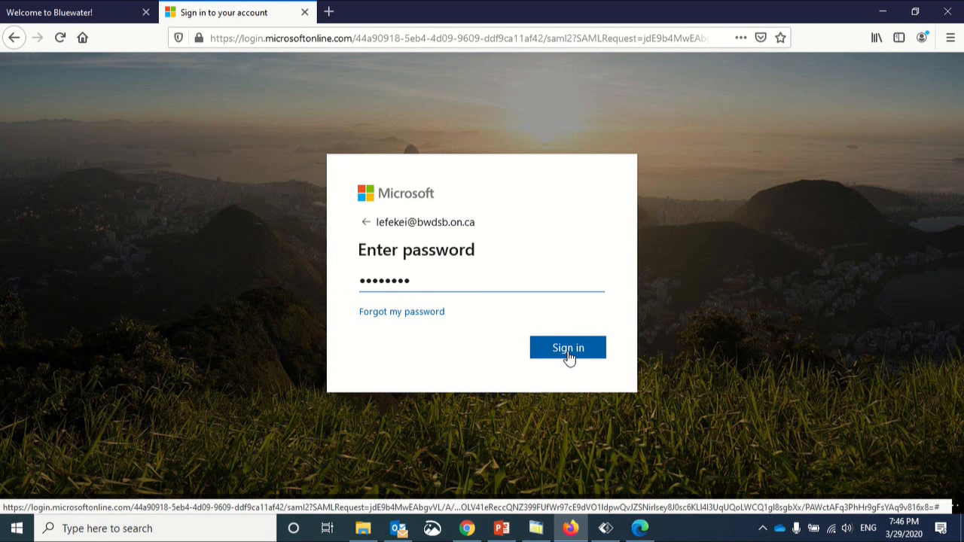
pyautogui.click(568, 346)
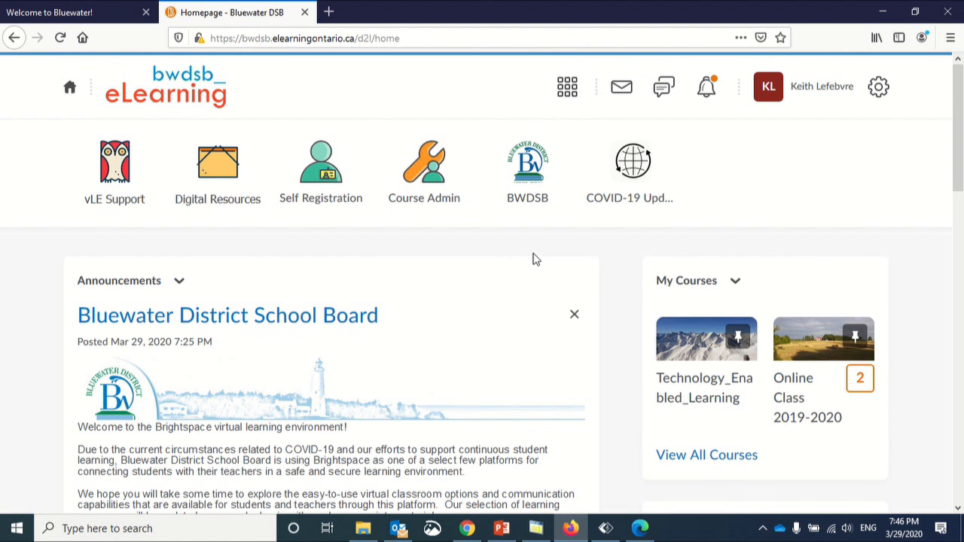
pyautogui.moveTo(771, 158)
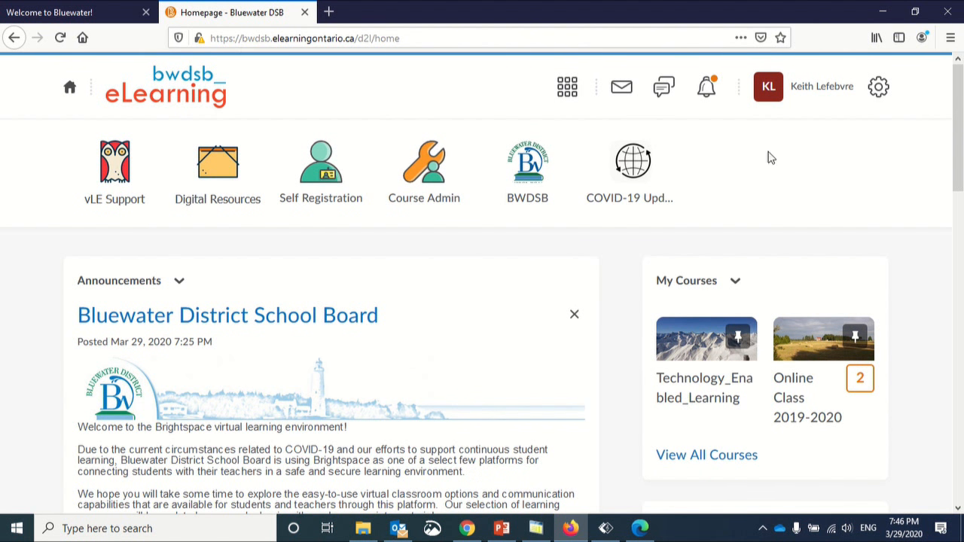
# - Switch the role from the user menu so the homepage is viewed as Student
pyautogui.click(823, 86)
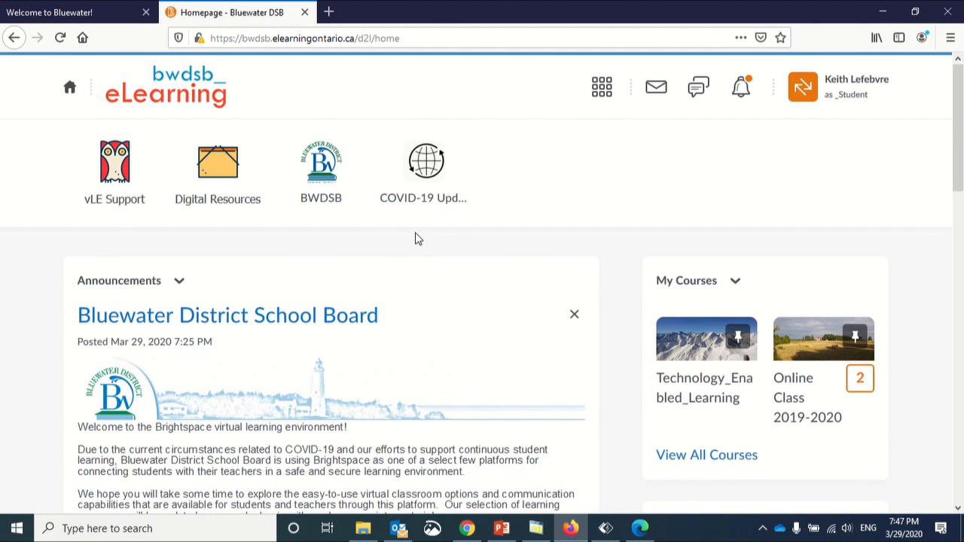
pyautogui.moveTo(270, 410)
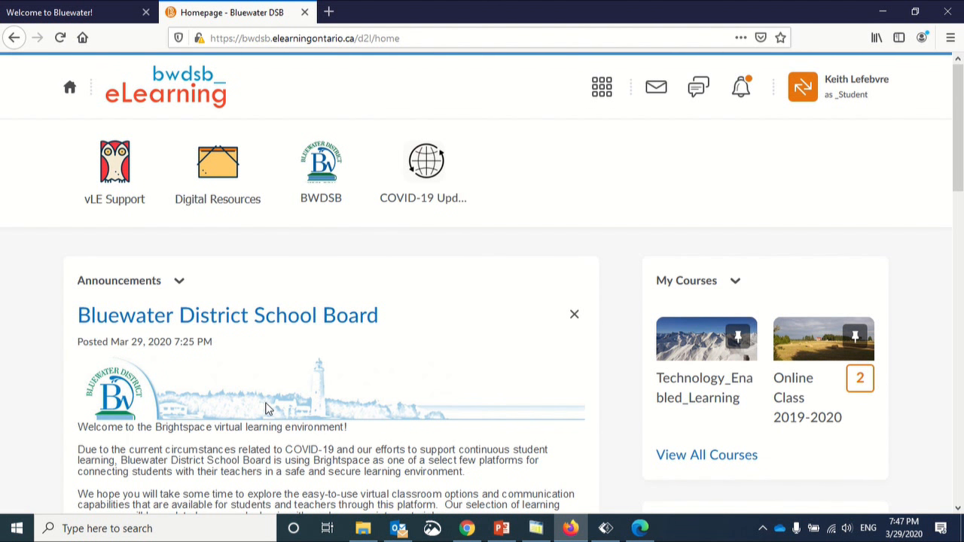
pyautogui.moveTo(506, 419)
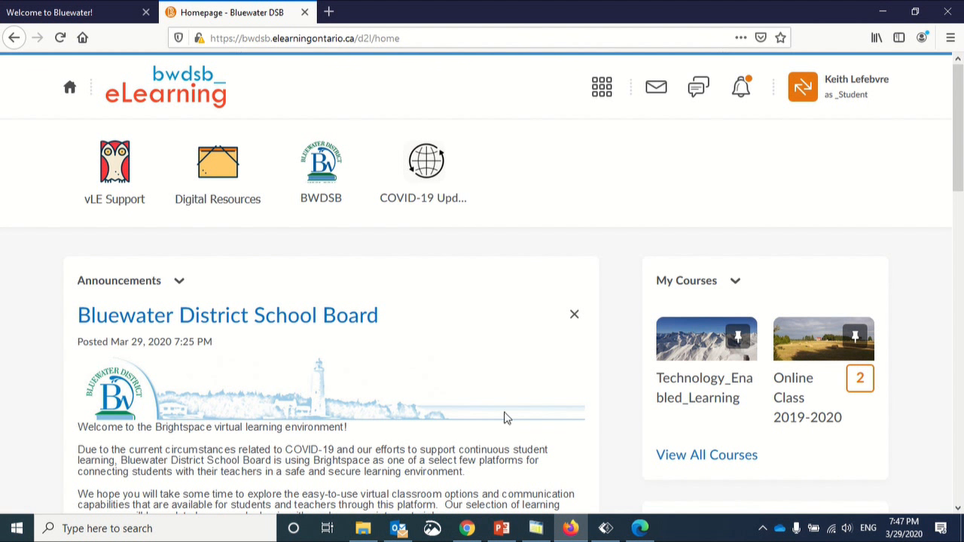
pyautogui.moveTo(706, 274)
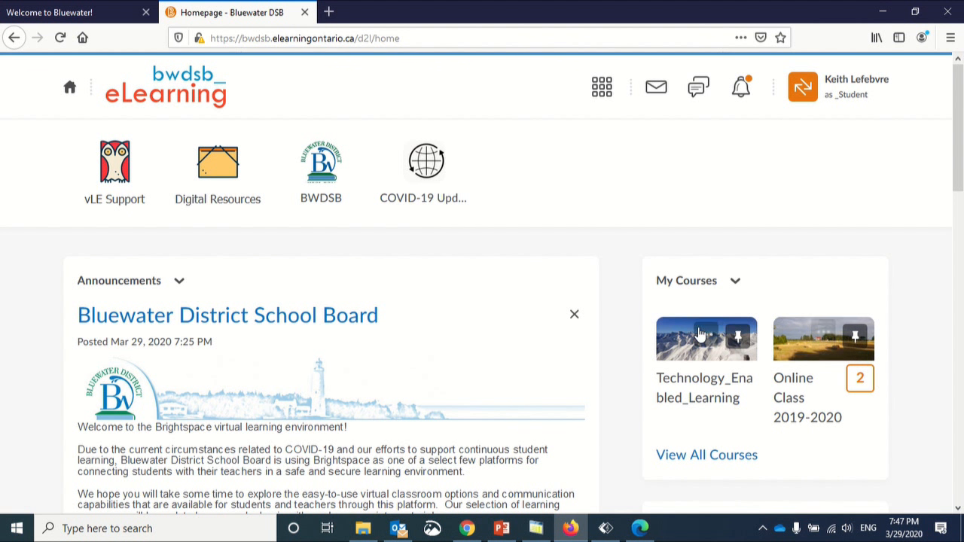
pyautogui.moveTo(798, 287)
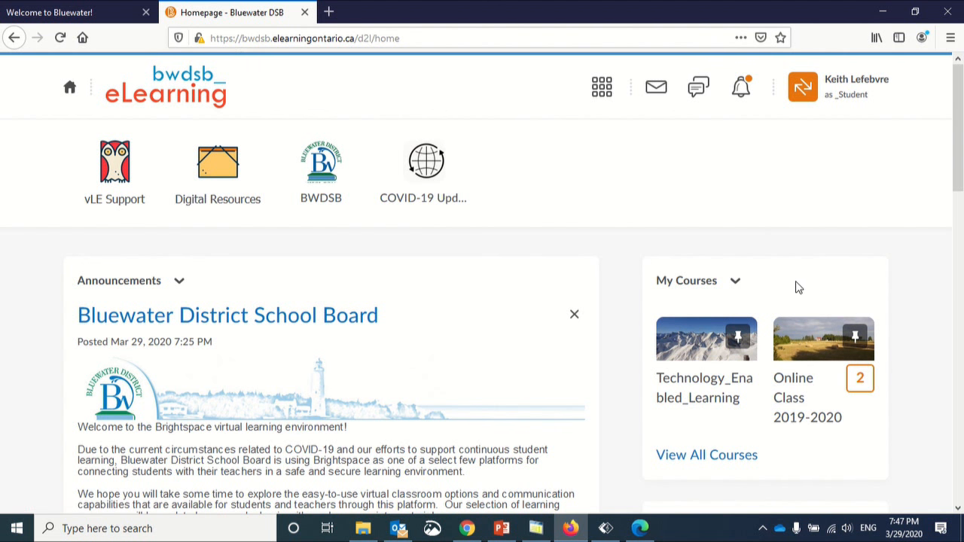
pyautogui.moveTo(786, 289)
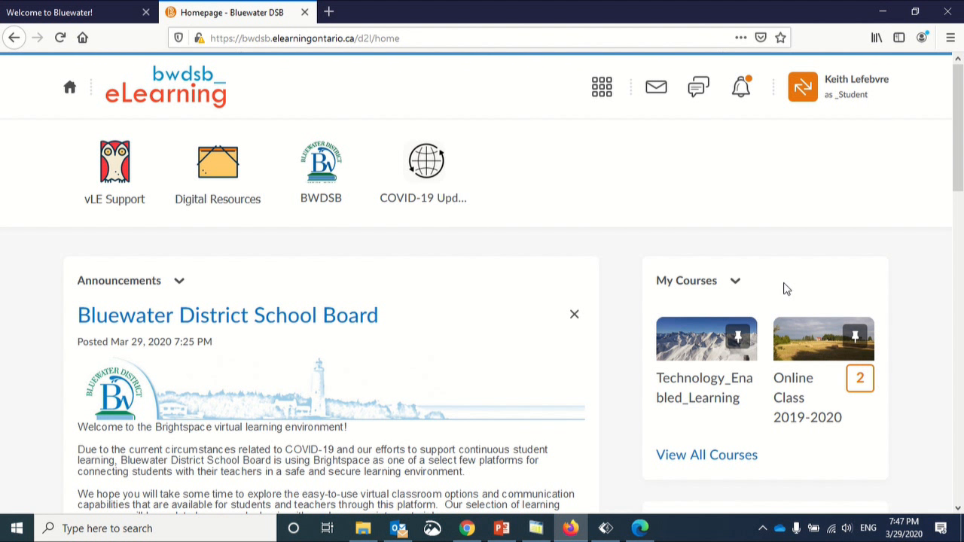
pyautogui.moveTo(787, 296)
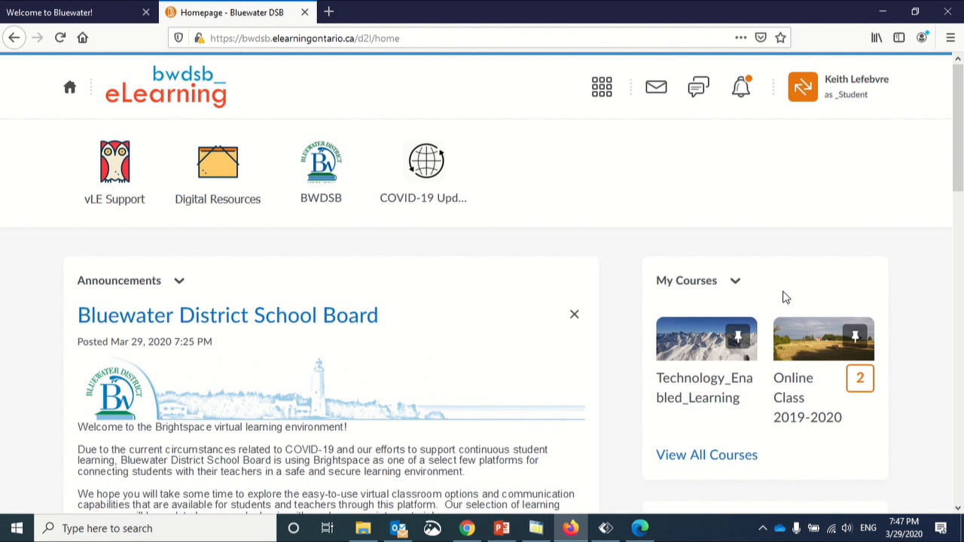
pyautogui.moveTo(793, 386)
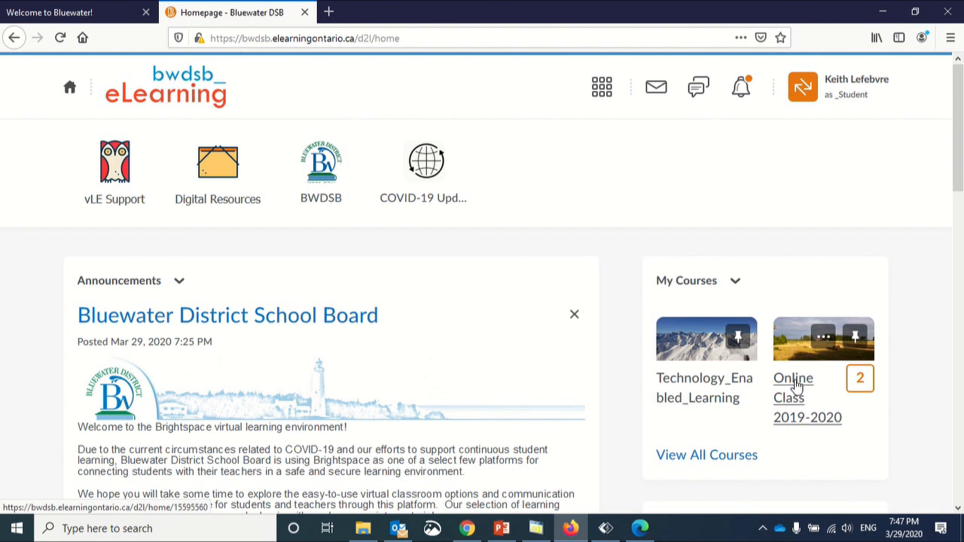
# - Enter the Online Class 2019-2020 course from its My Courses tile
pyautogui.click(792, 398)
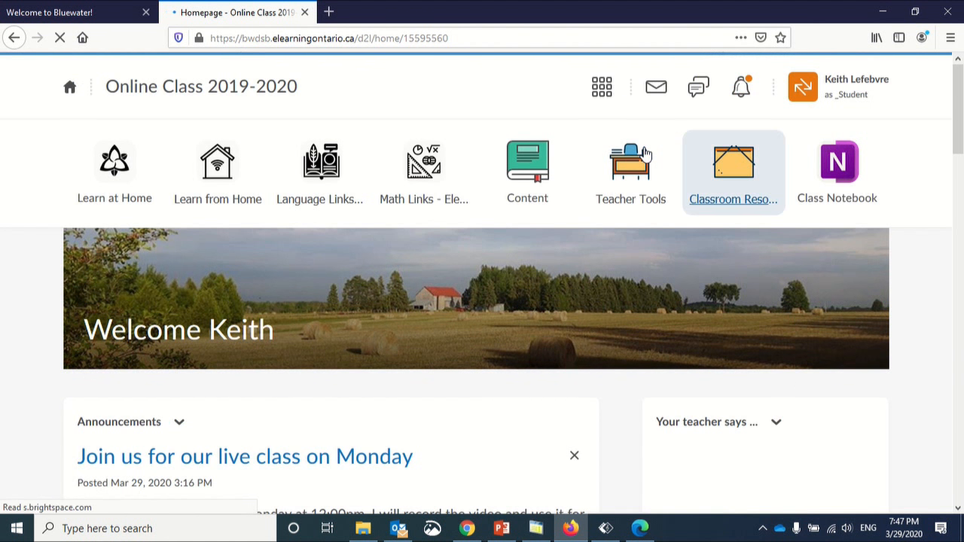